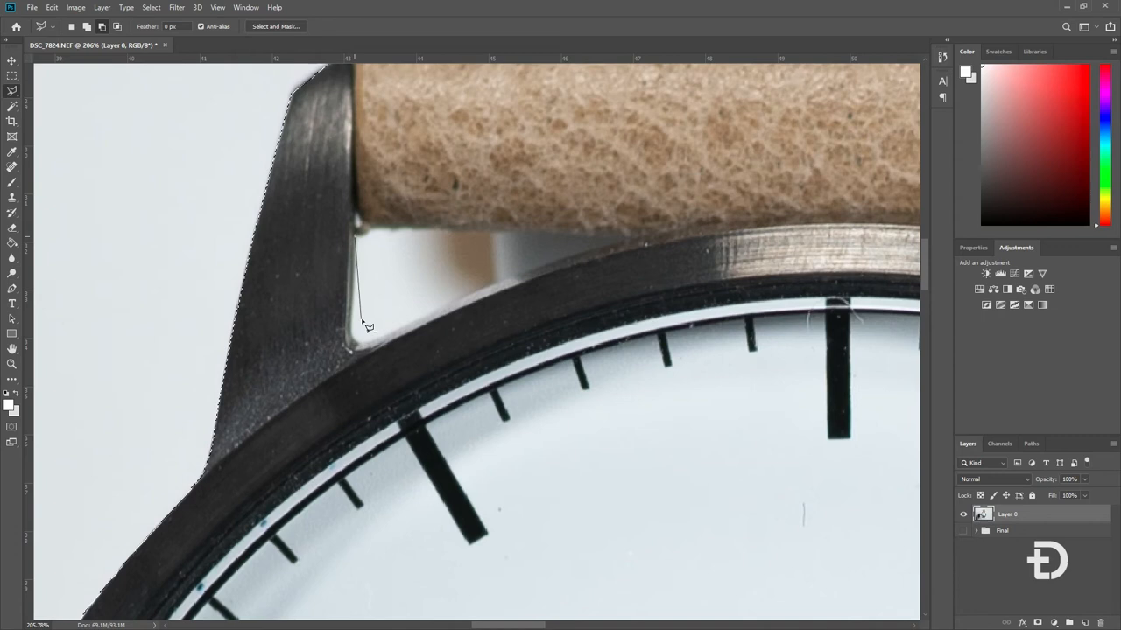
# Step: Anchor the Polygonal Lasso selection at the lower corner of the strap-lug gap
pyautogui.click(411, 231)
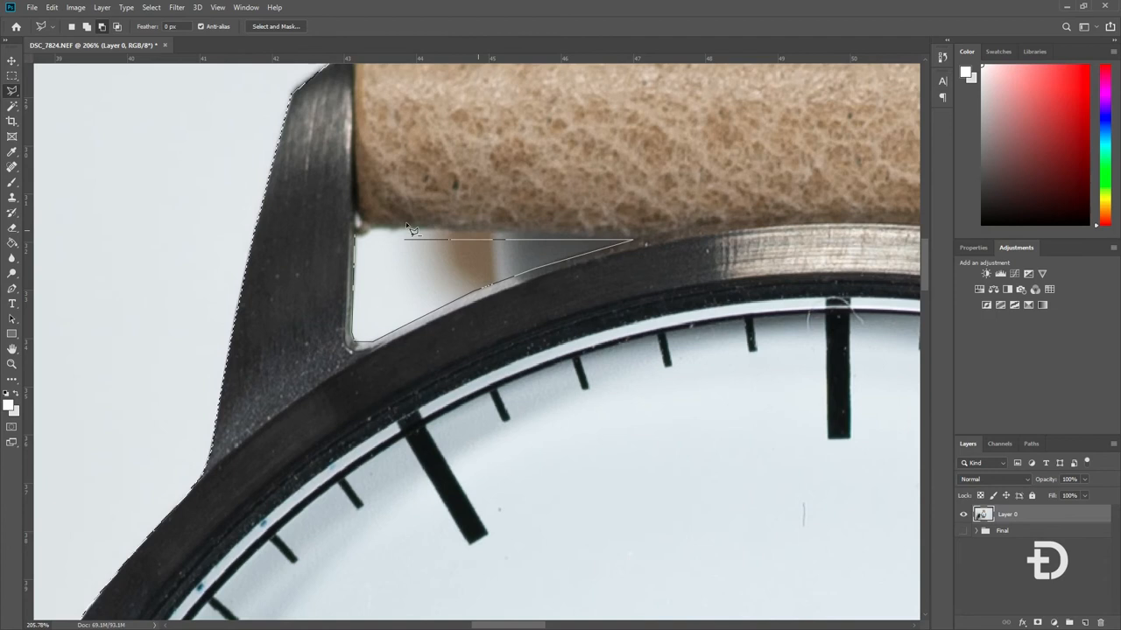